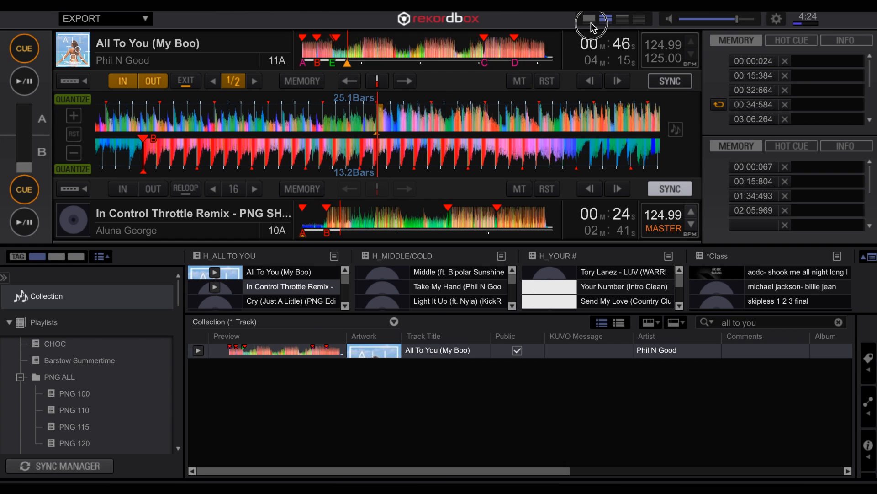
# Switch to the single-deck layout showing All To You (My Boo) with its cues
pyautogui.click(589, 19)
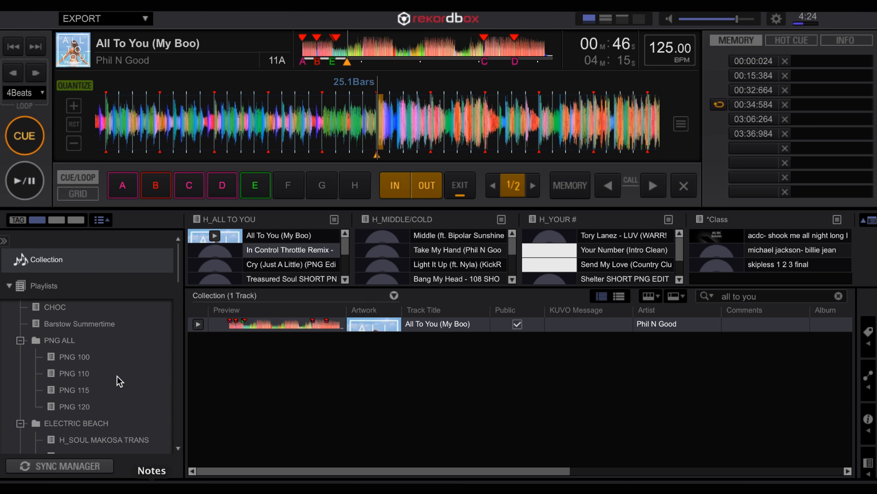
pyautogui.moveTo(82, 383)
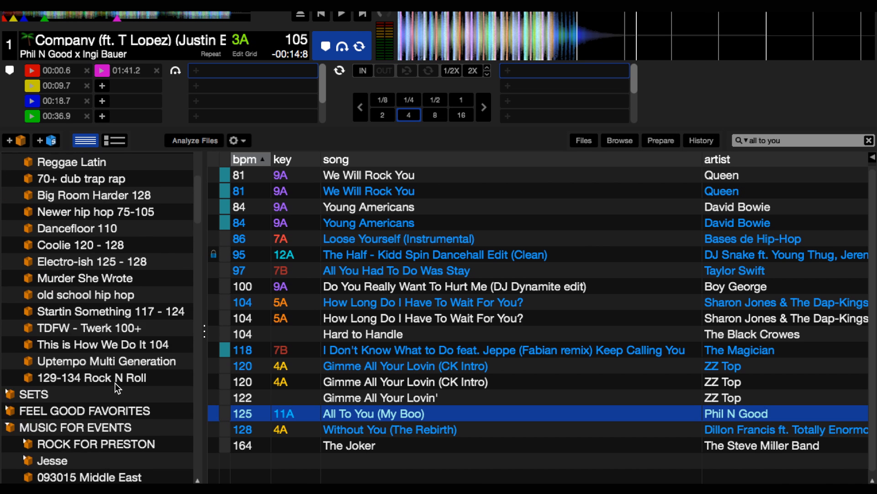
pyautogui.scroll(-3)
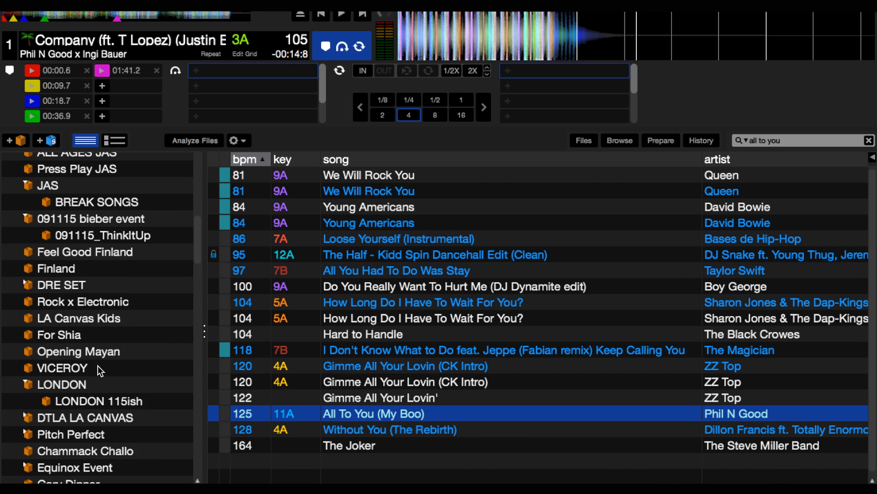
pyautogui.scroll(-3)
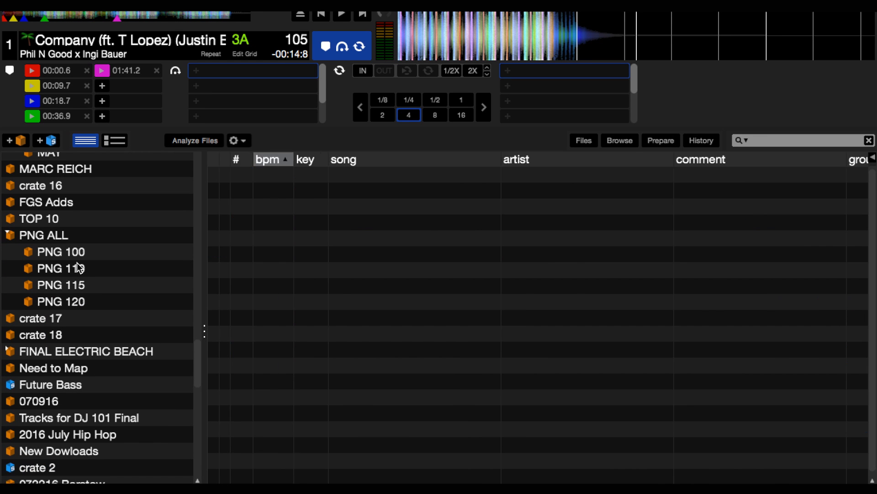
pyautogui.click(60, 269)
pyautogui.write('all to you')
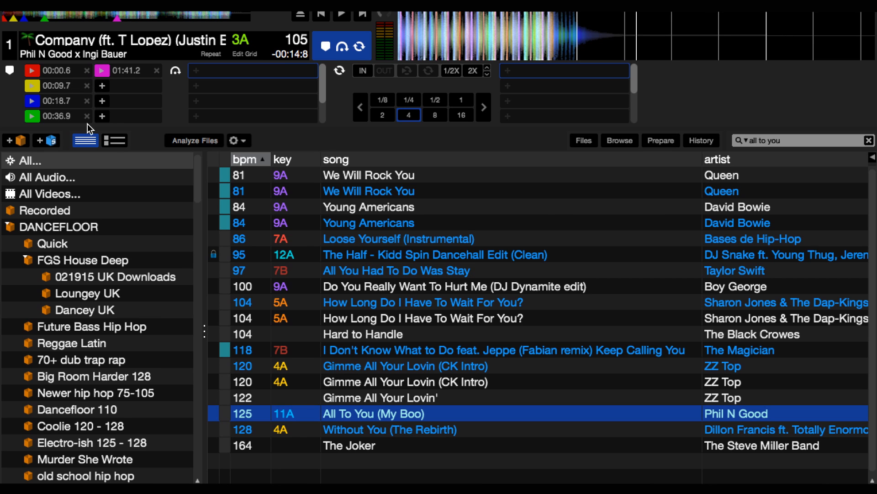
pyautogui.moveTo(164, 135)
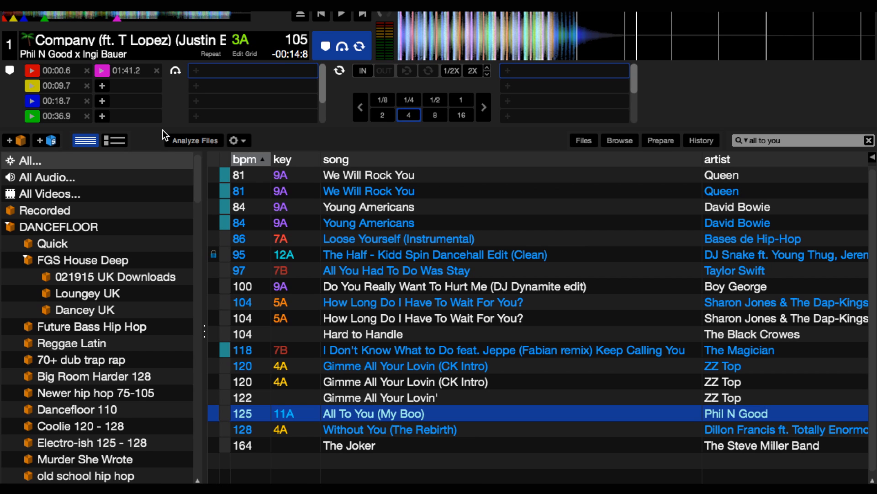
pyautogui.moveTo(444, 378)
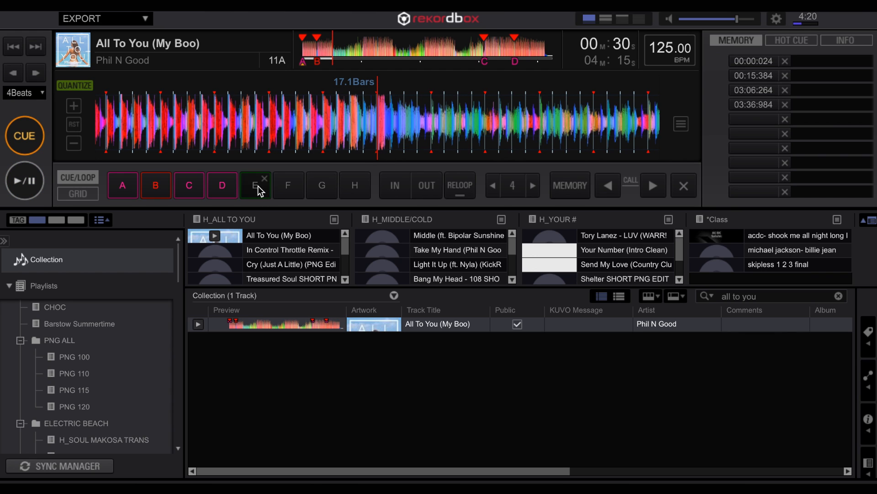
# Set hot cue E on All To You and store a memory cue at 00:32.664
pyautogui.click(256, 185)
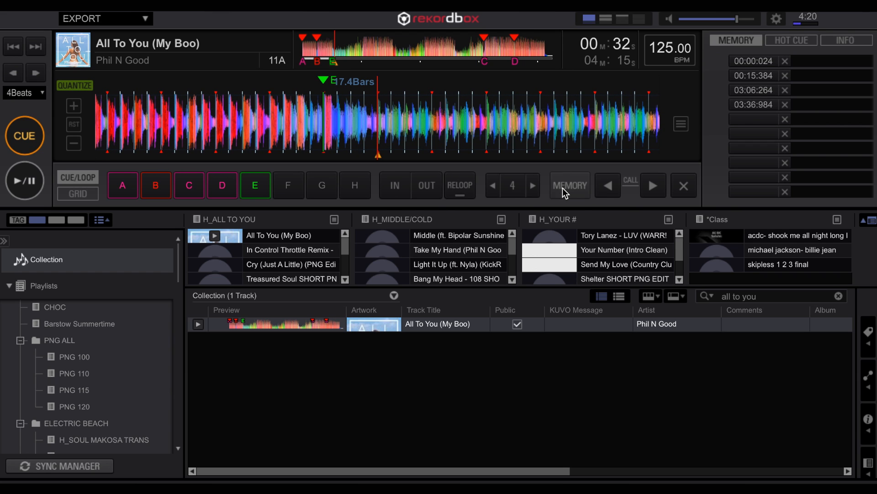
pyautogui.click(570, 185)
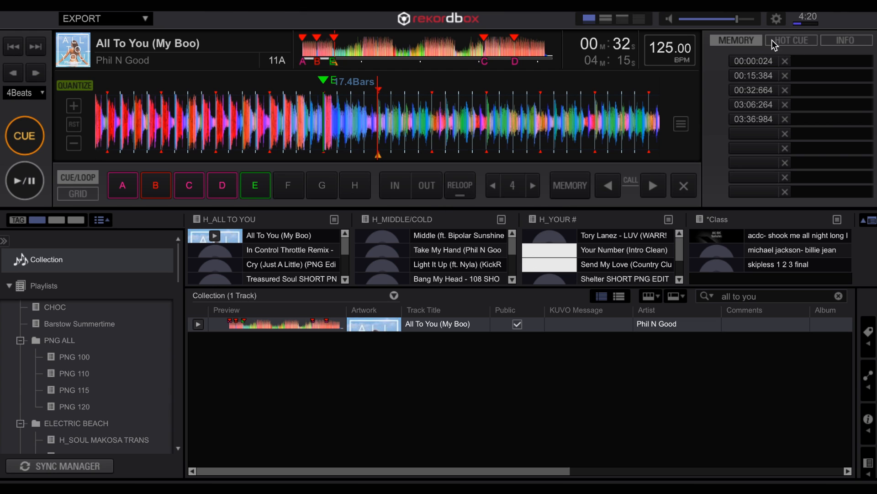
pyautogui.moveTo(810, 60)
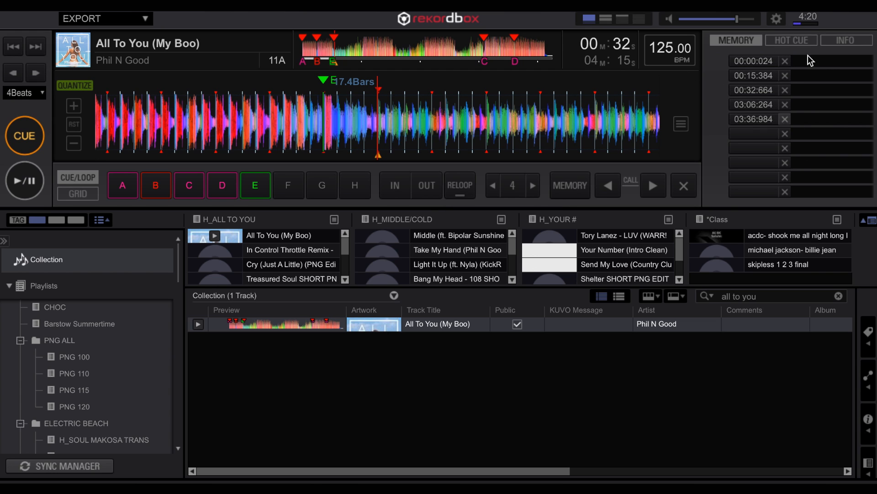
pyautogui.moveTo(535, 149)
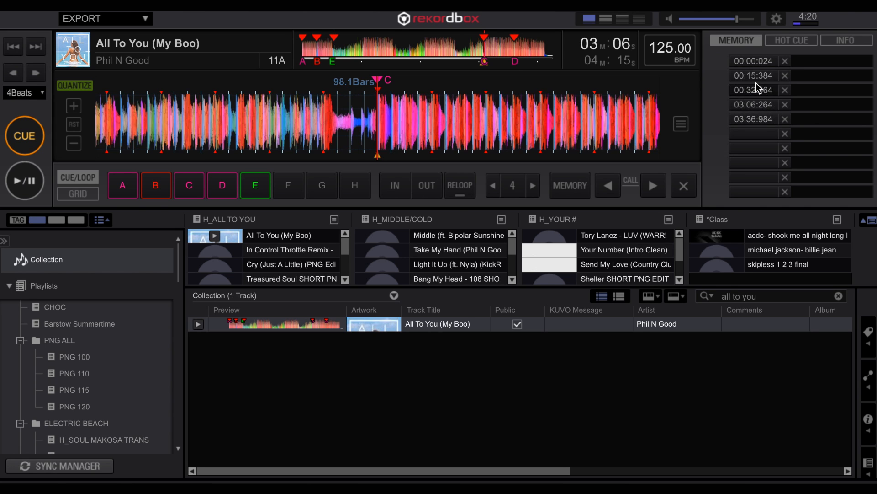
pyautogui.click(752, 89)
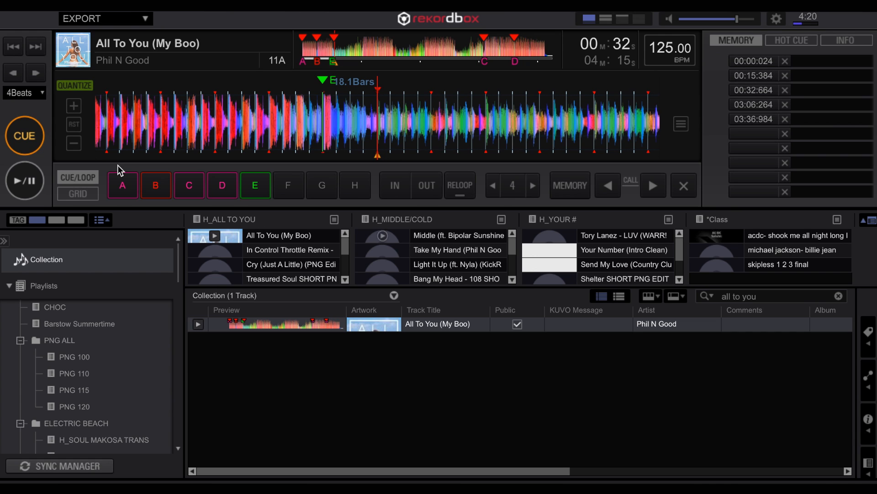
pyautogui.moveTo(289, 185)
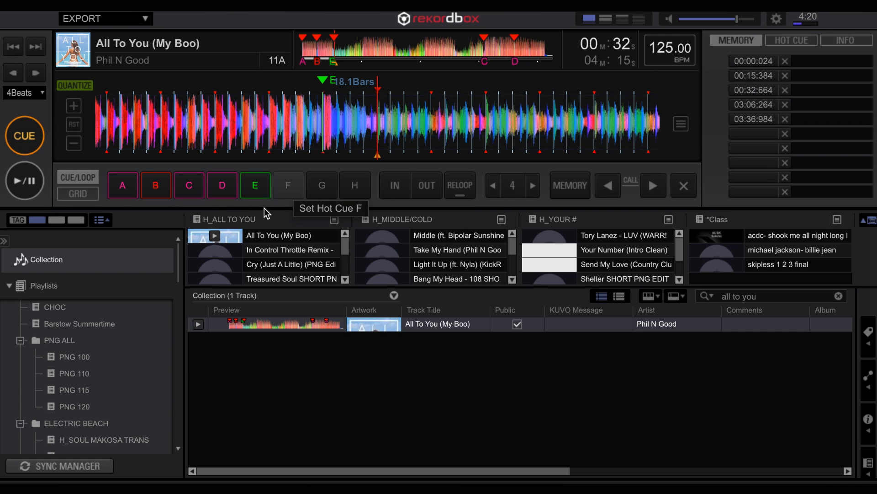
pyautogui.moveTo(255, 281)
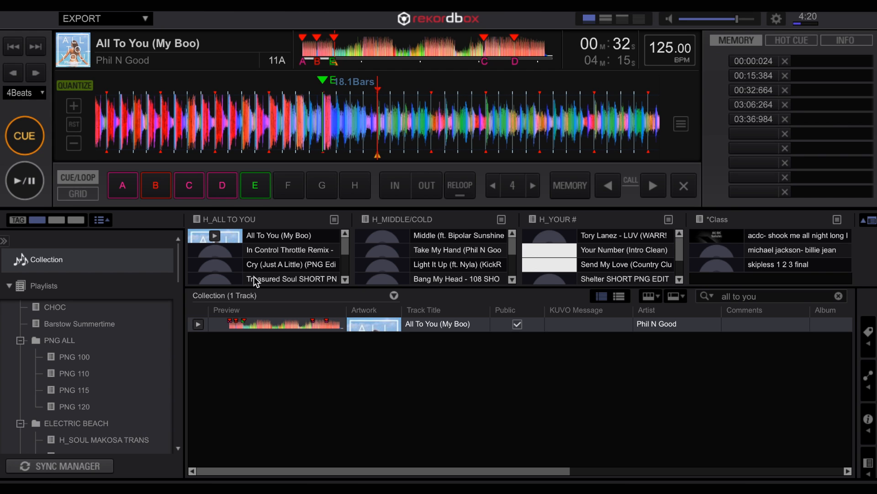
pyautogui.moveTo(347, 202)
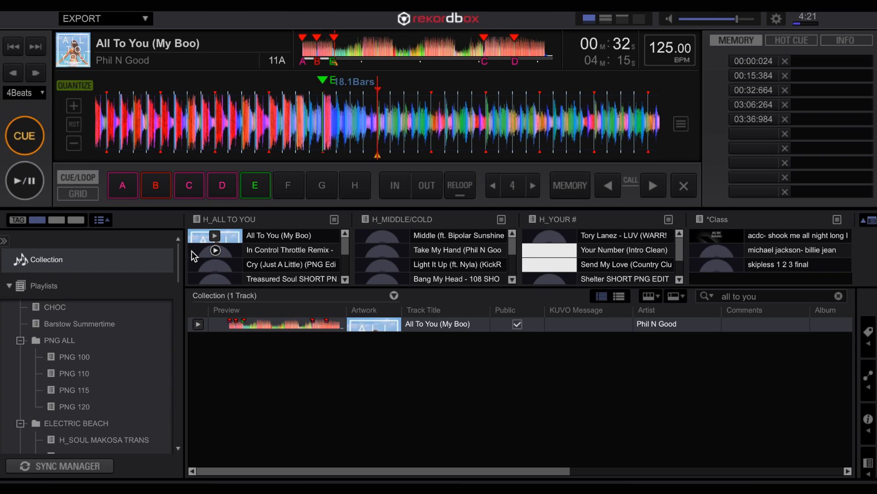
pyautogui.moveTo(329, 357)
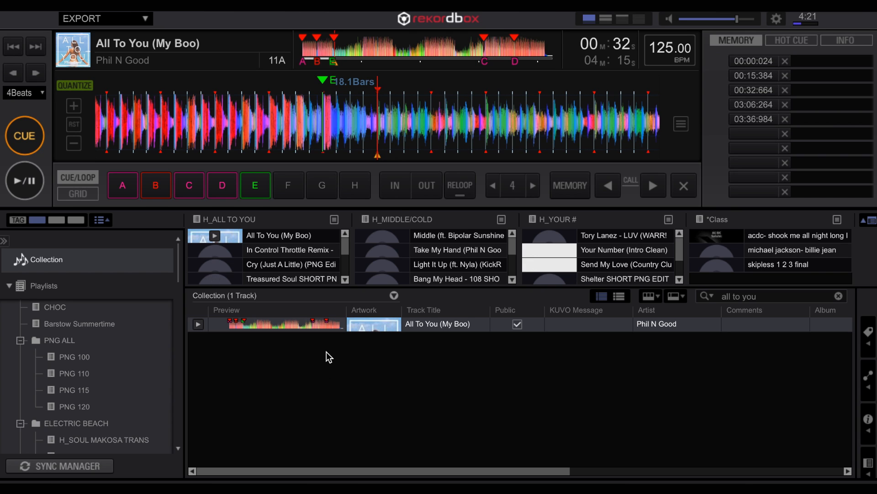
pyautogui.moveTo(483, 175)
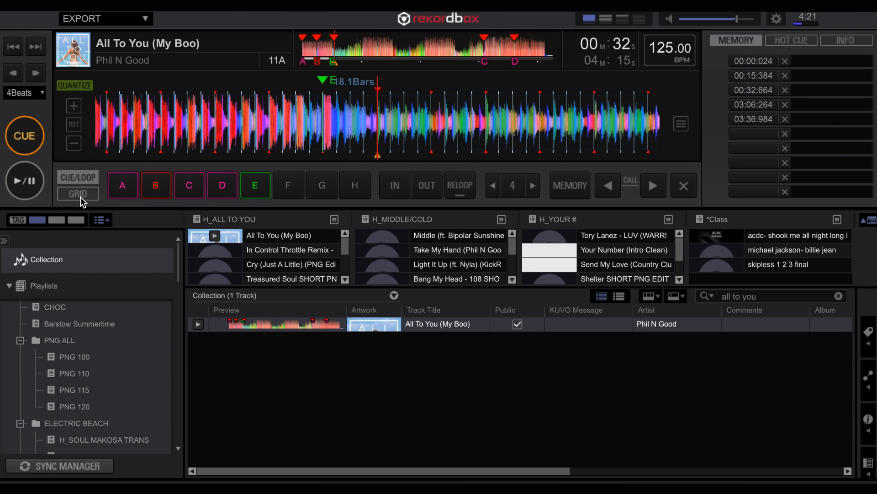
pyautogui.moveTo(155, 184)
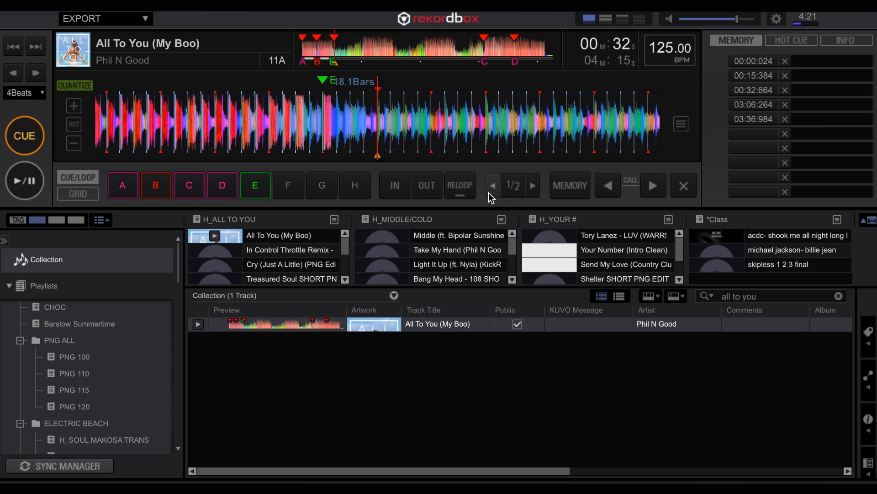
# Raise the beat loop from 1/2 to 4 beats and activate it around 00:35
pyautogui.click(532, 186)
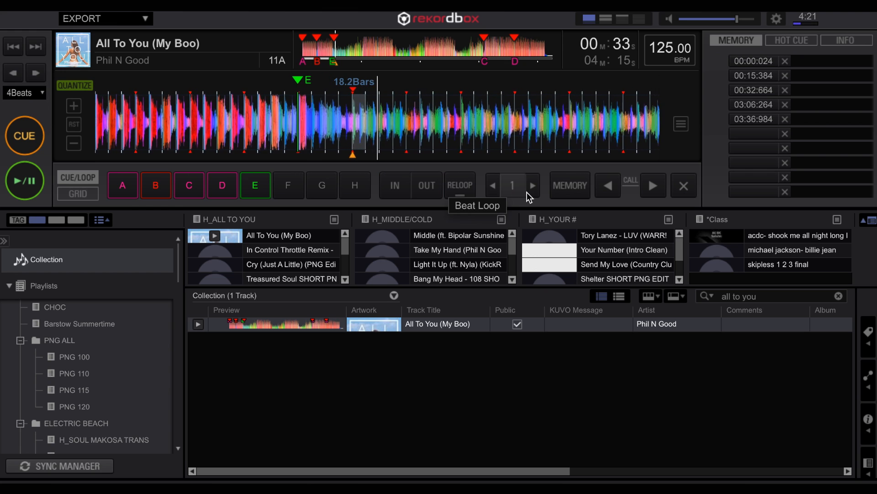
pyautogui.click(512, 184)
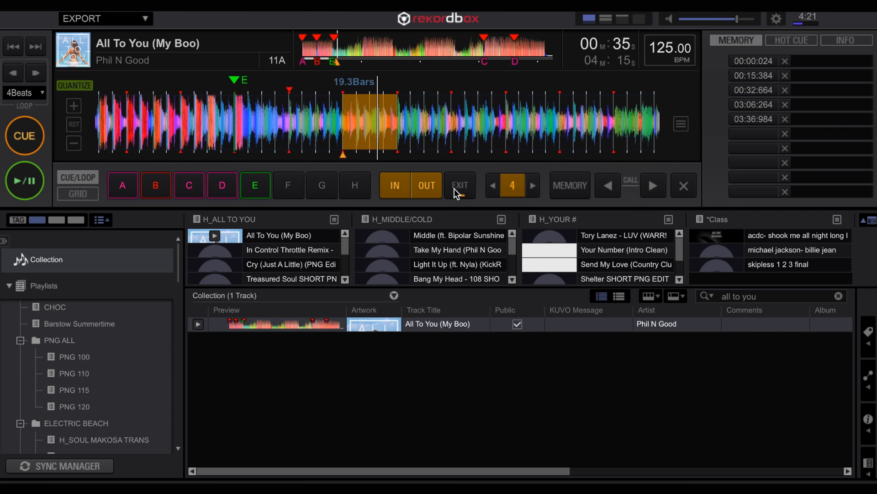
# Save the active 4-beat loop as a memory loop at 00:34.584
pyautogui.click(24, 181)
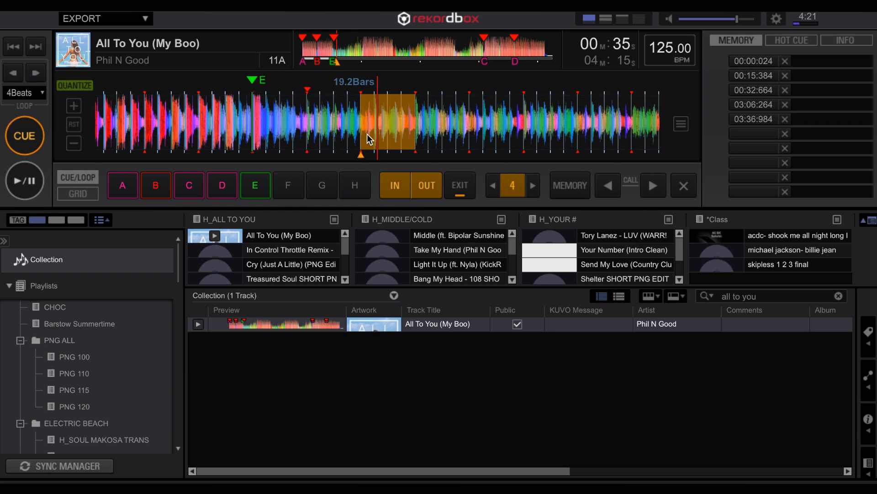
pyautogui.moveTo(570, 185)
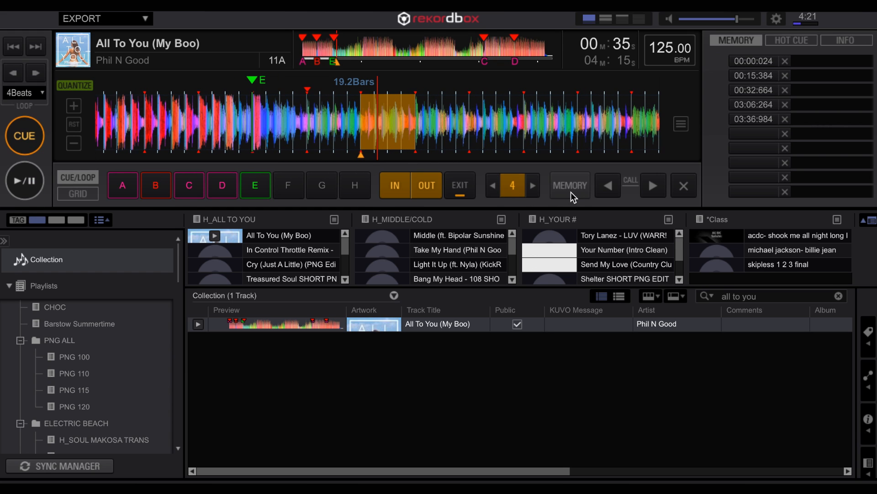
pyautogui.click(569, 185)
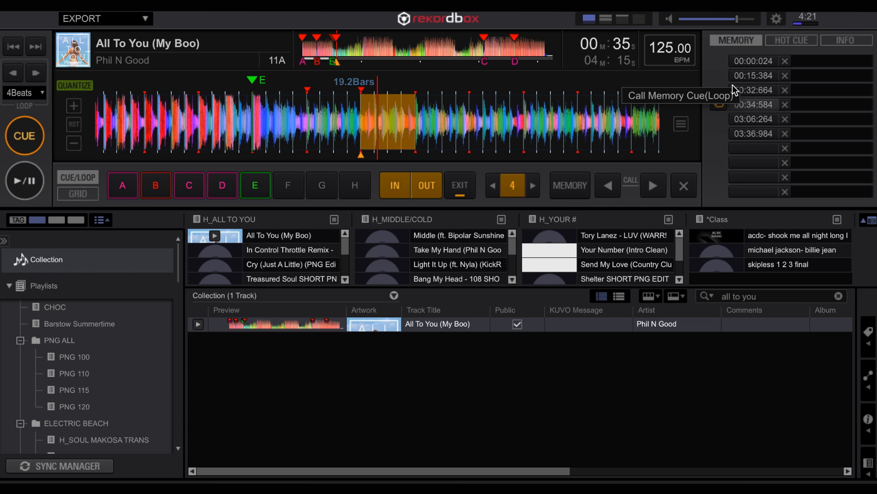
pyautogui.moveTo(725, 110)
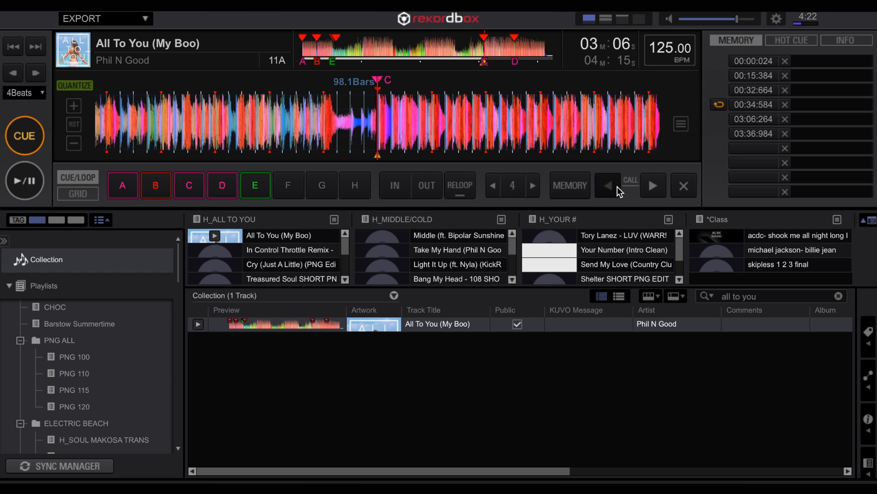
# Jump back to the earlier memory cue at 00:32 on All To You
pyautogui.click(653, 185)
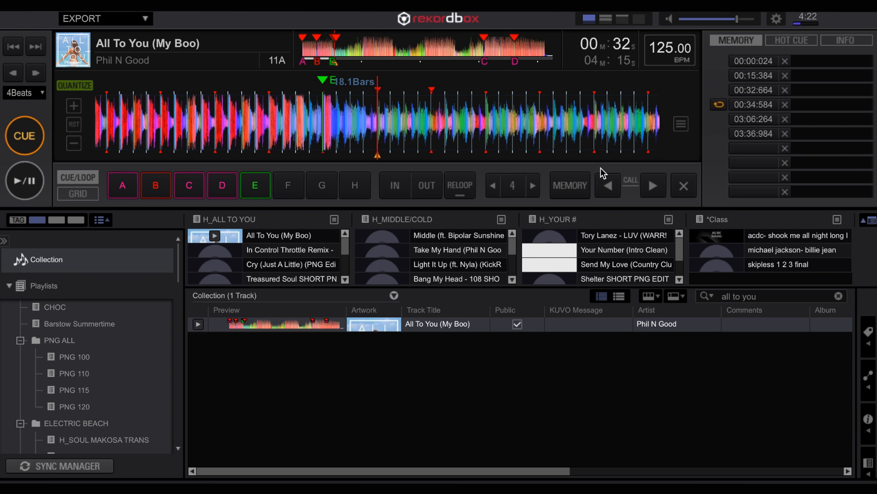
pyautogui.moveTo(301, 314)
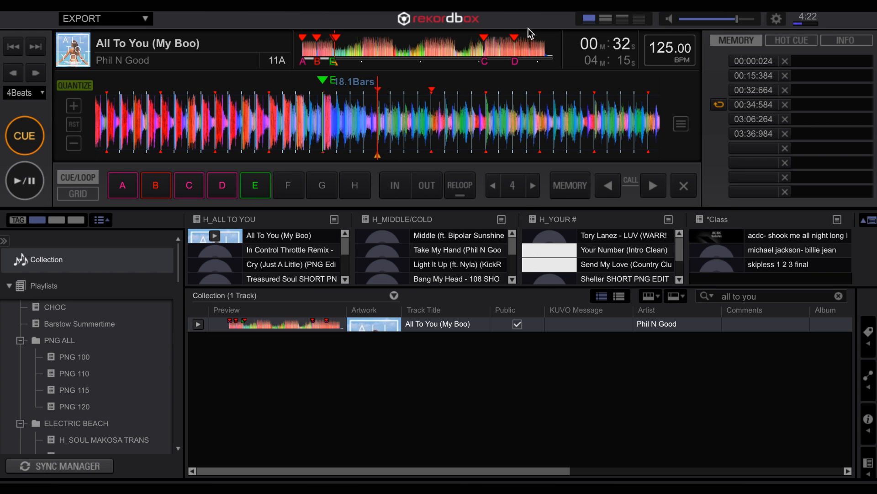
pyautogui.moveTo(627, 28)
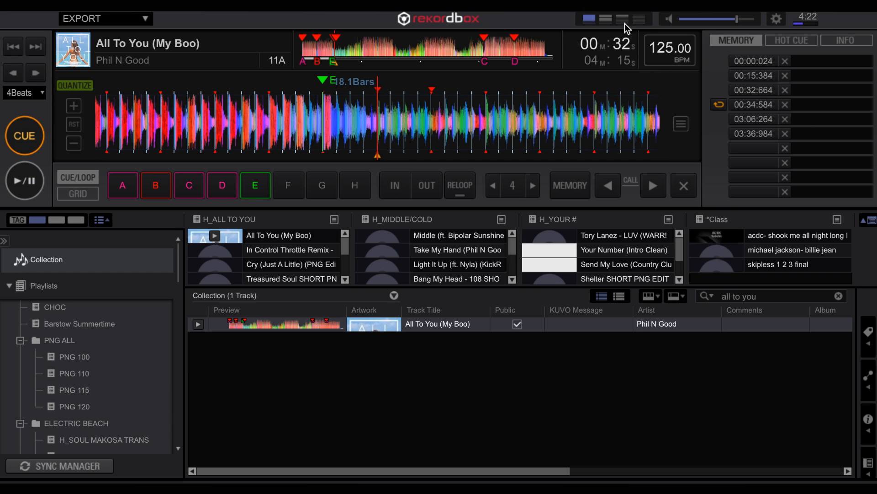
# Show decks A and B, with All To You above the second deck
pyautogui.click(604, 18)
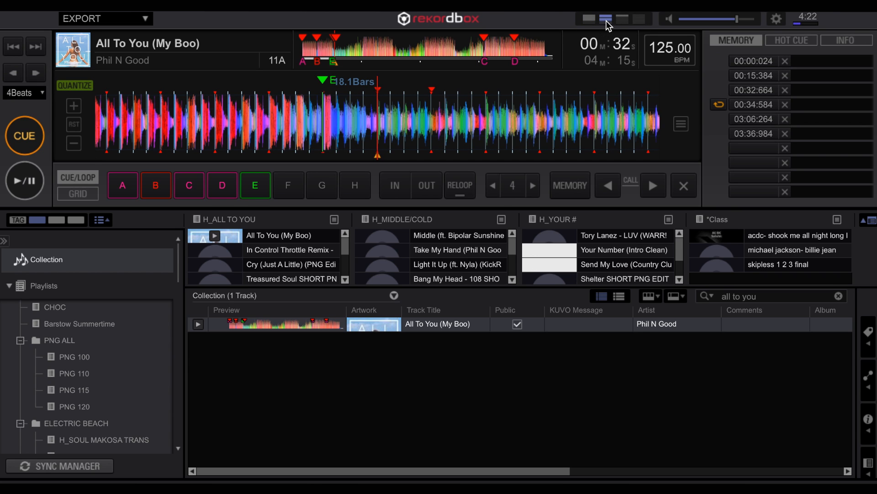
pyautogui.click(605, 18)
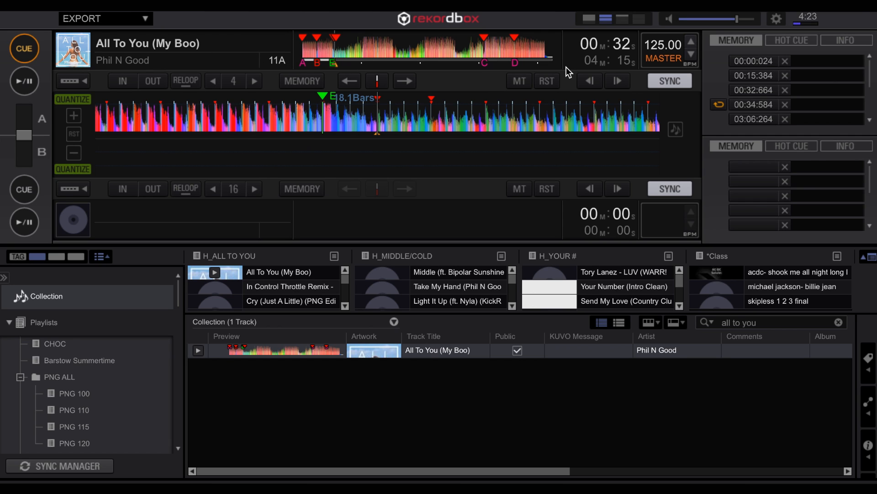
pyautogui.click(290, 286)
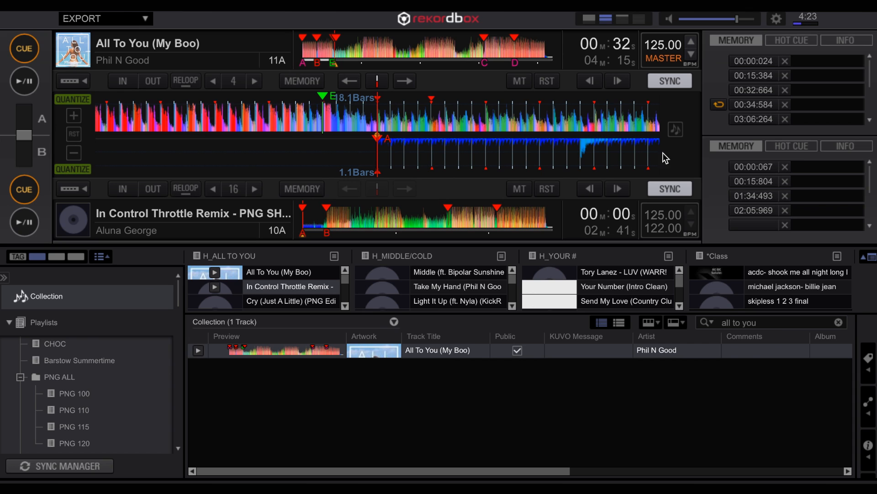
pyautogui.moveTo(582, 119)
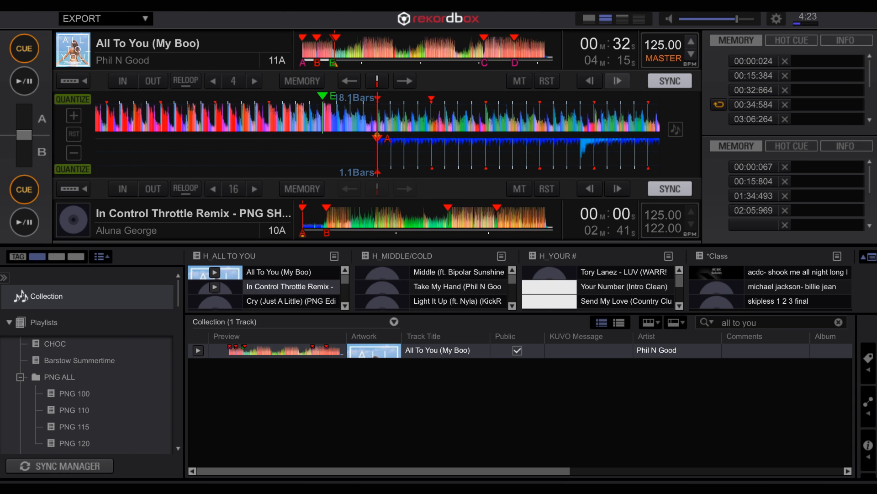
pyautogui.moveTo(670, 130)
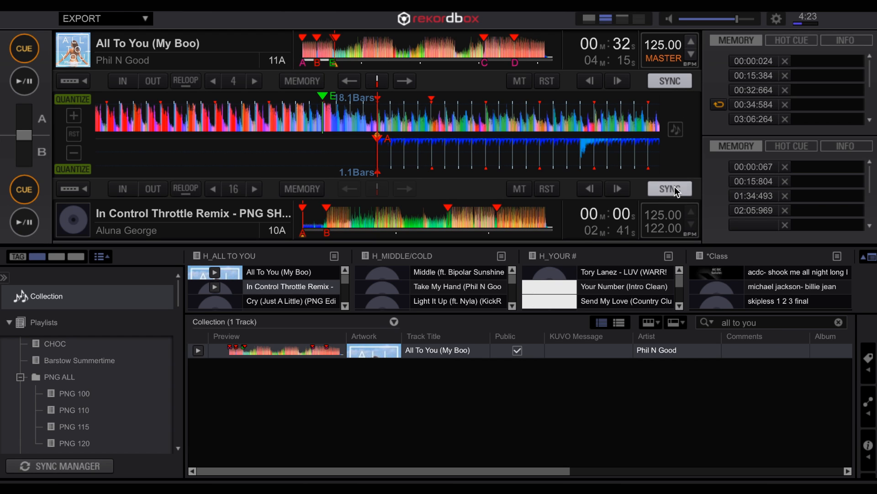
pyautogui.moveTo(425, 146)
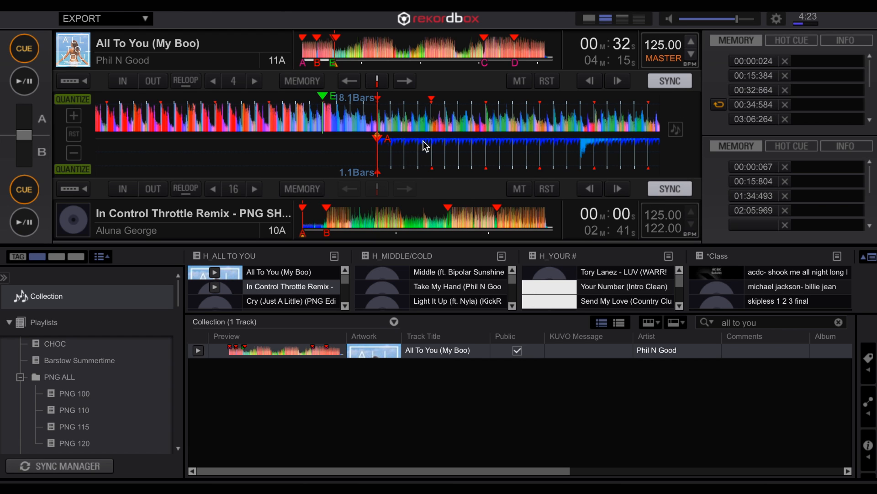
pyautogui.moveTo(358, 98)
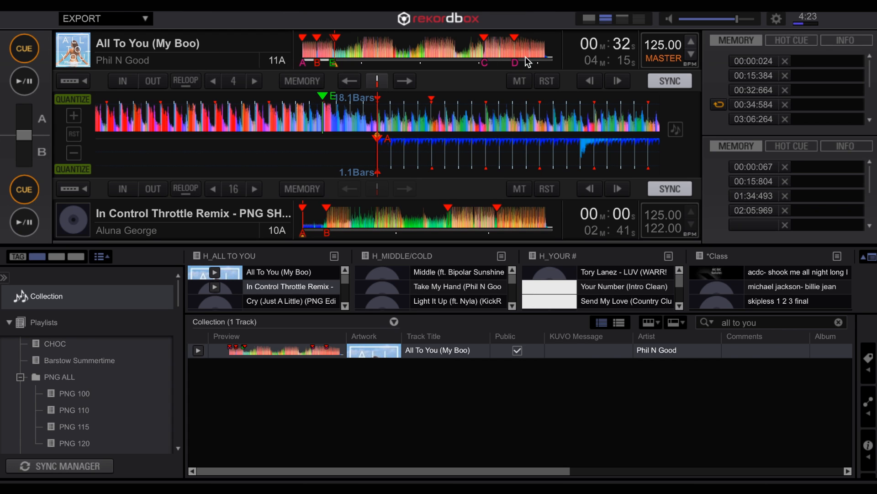
pyautogui.moveTo(144, 99)
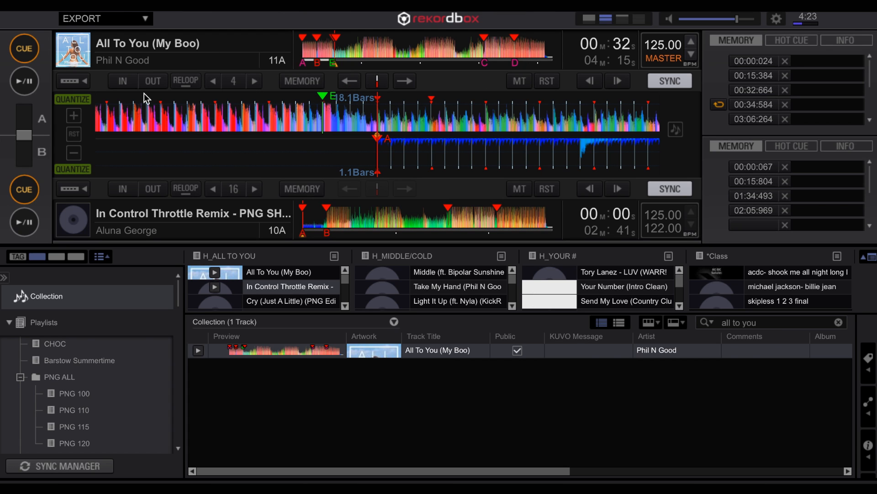
# Start In Control Throttle Remix at 125 BPM alongside All To You
pyautogui.click(24, 80)
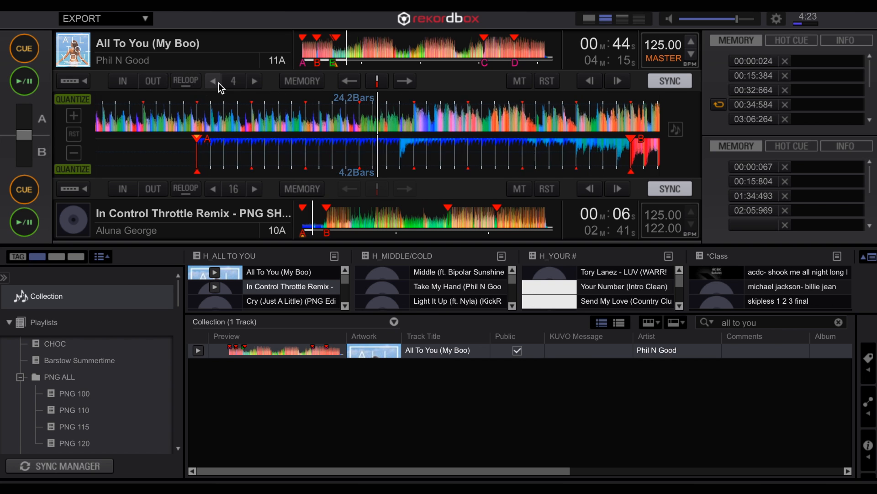
# Run a 4-beat loop on All To You, halve it to 1/2, then pause both decks
pyautogui.click(233, 80)
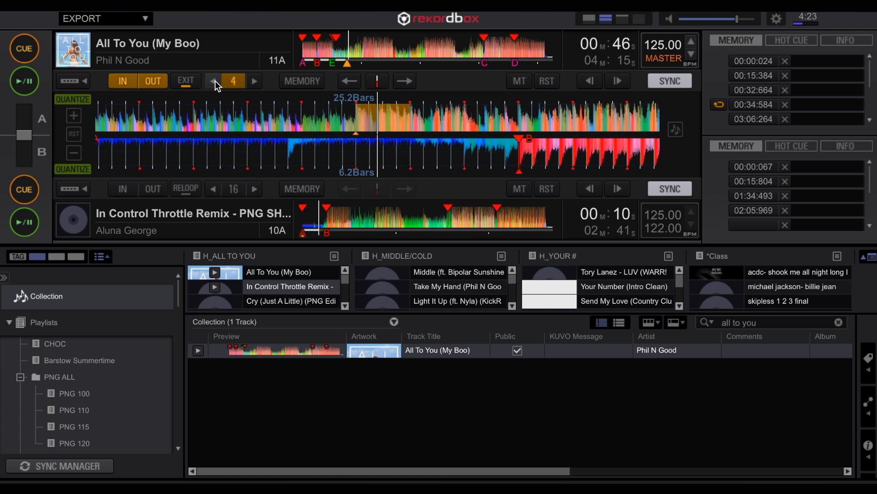
pyautogui.click(212, 80)
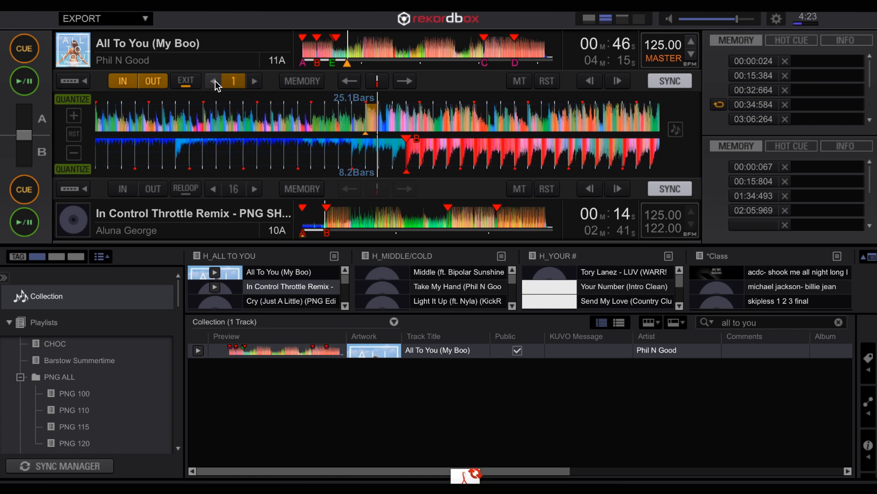
pyautogui.click(212, 81)
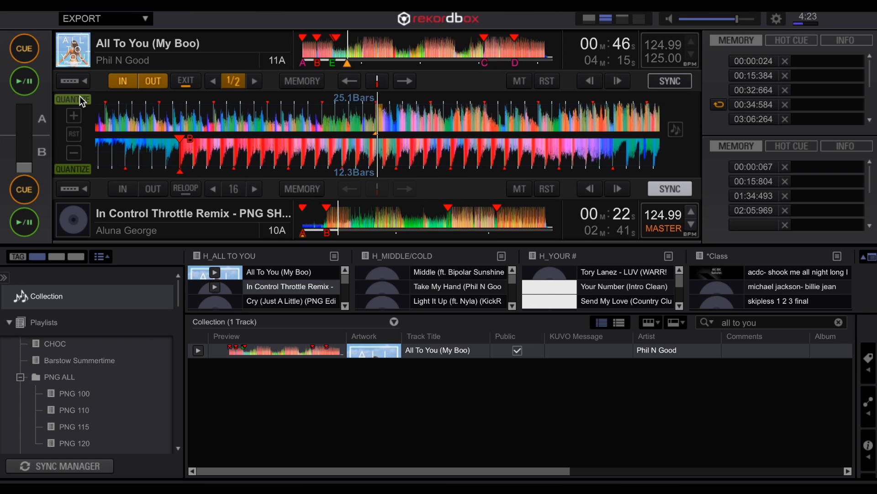
pyautogui.click(24, 222)
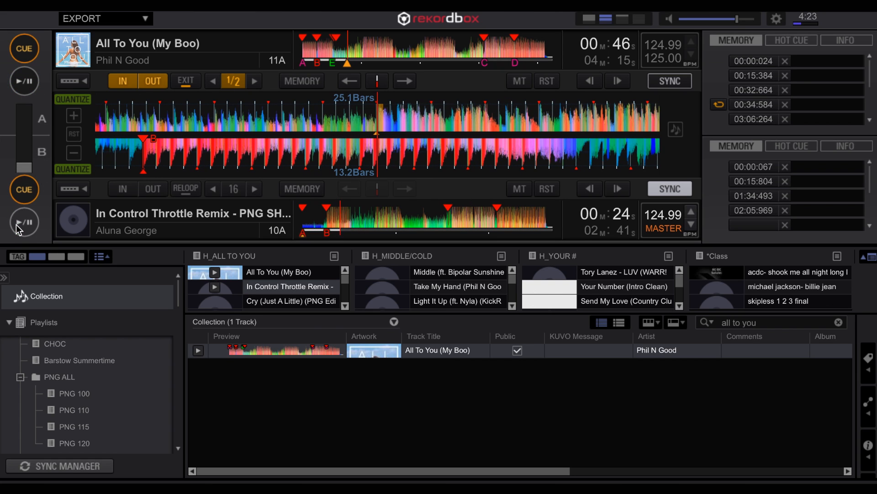
pyautogui.moveTo(23, 221)
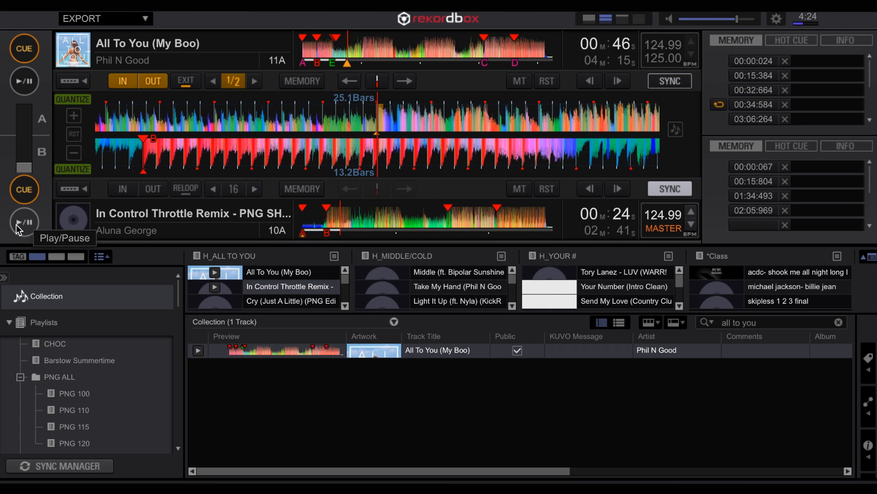
pyautogui.click(73, 373)
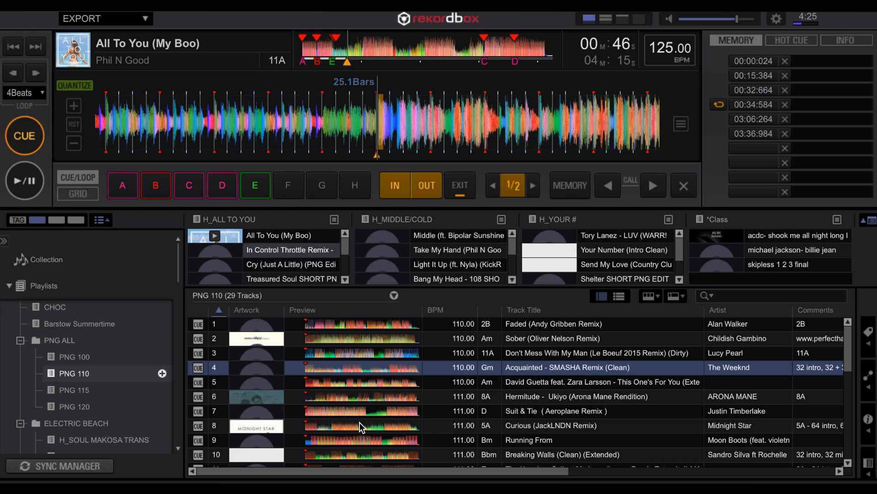
pyautogui.moveTo(83, 412)
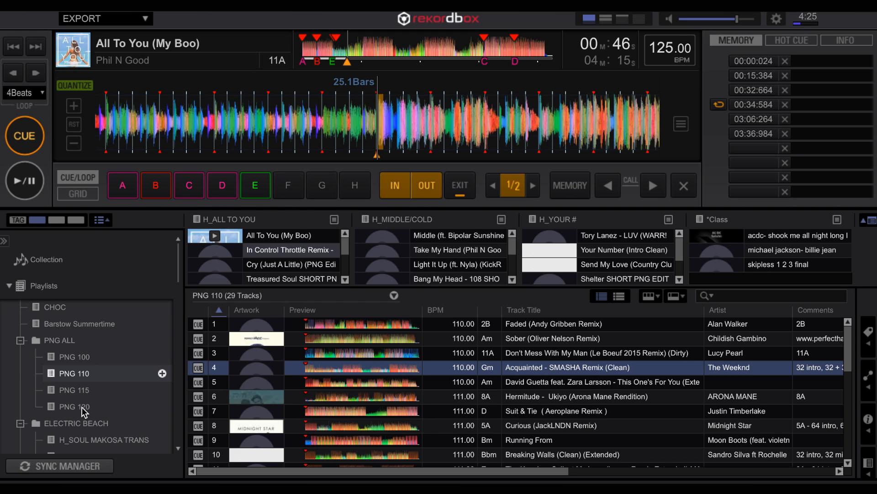
pyautogui.moveTo(82, 426)
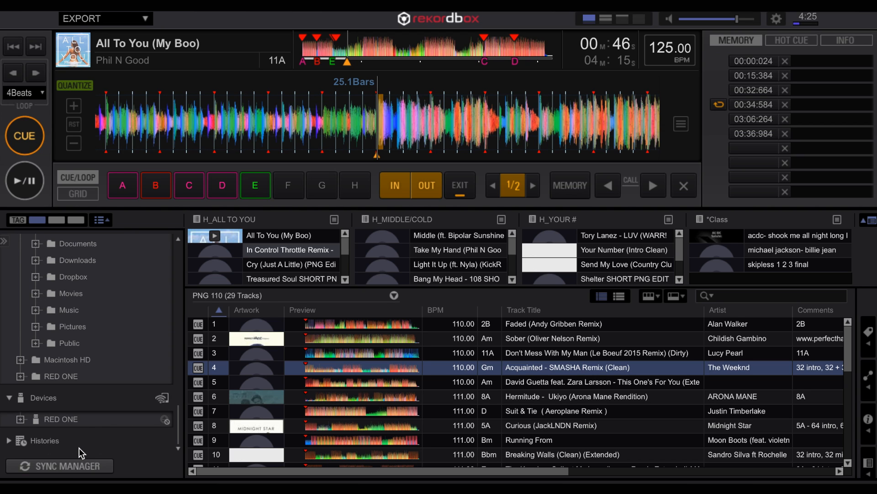
pyautogui.moveTo(68, 468)
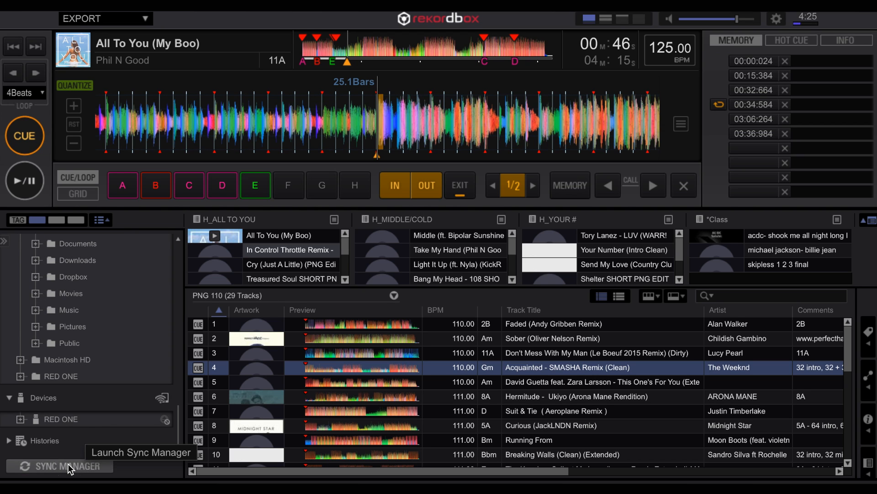
# Tick PHIL N GOOD alongside ELECTRIC BEACH in Sync Manager for the RED ONE drive
pyautogui.click(68, 466)
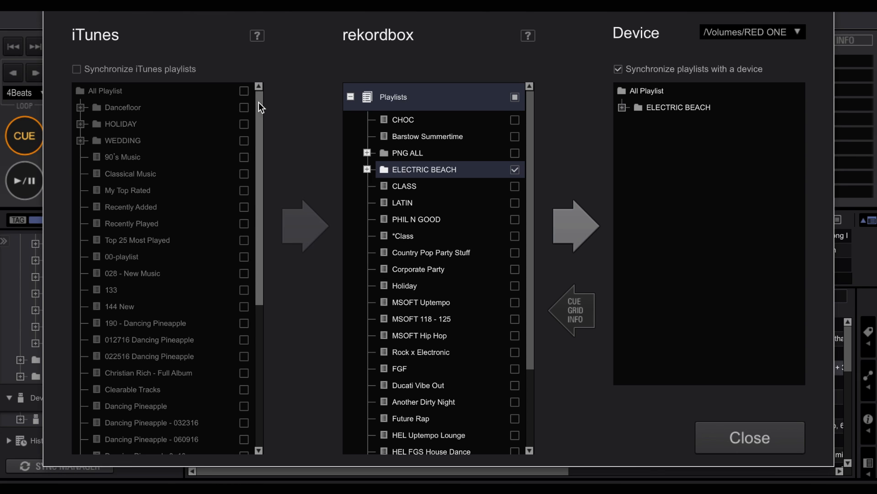
pyautogui.scroll(-3)
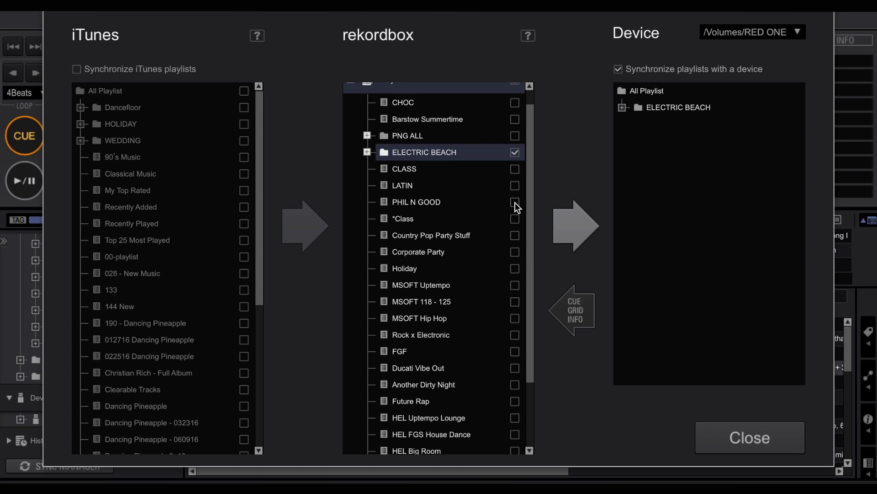
pyautogui.click(515, 202)
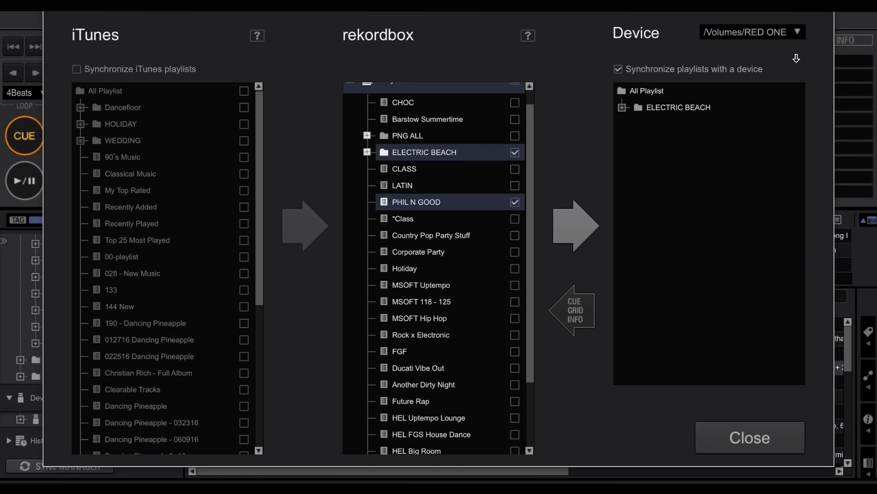
pyautogui.moveTo(577, 232)
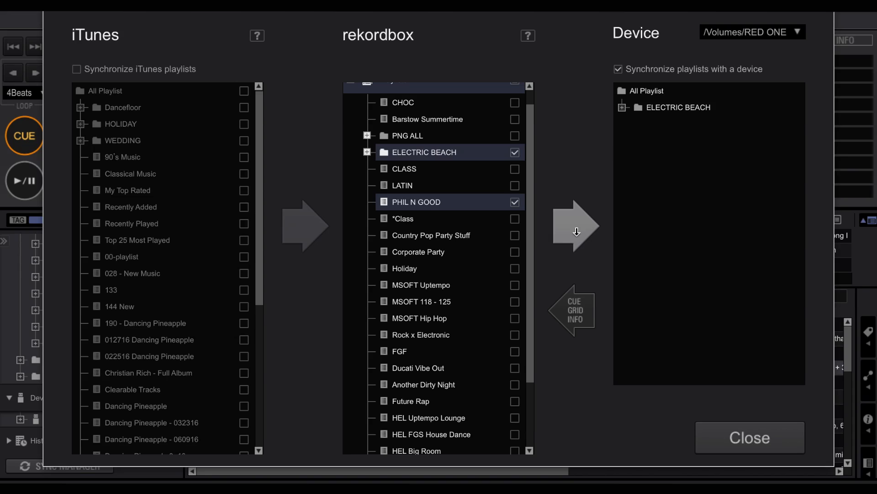
pyautogui.moveTo(576, 231)
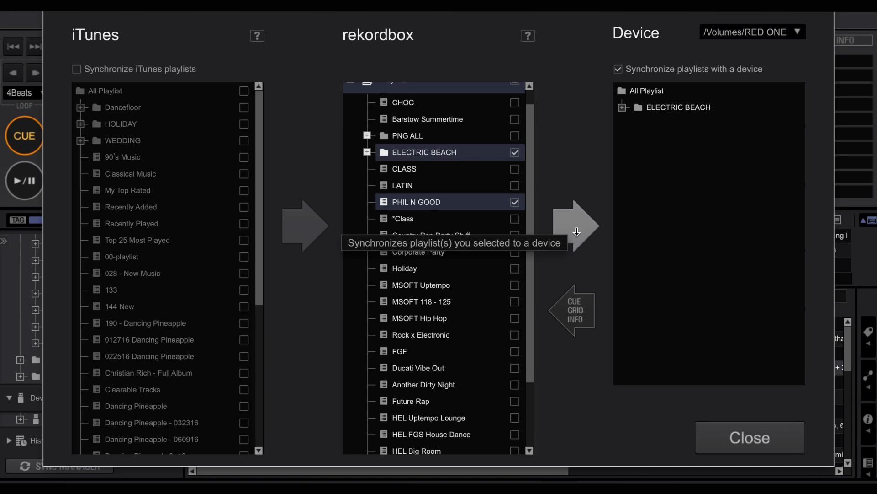